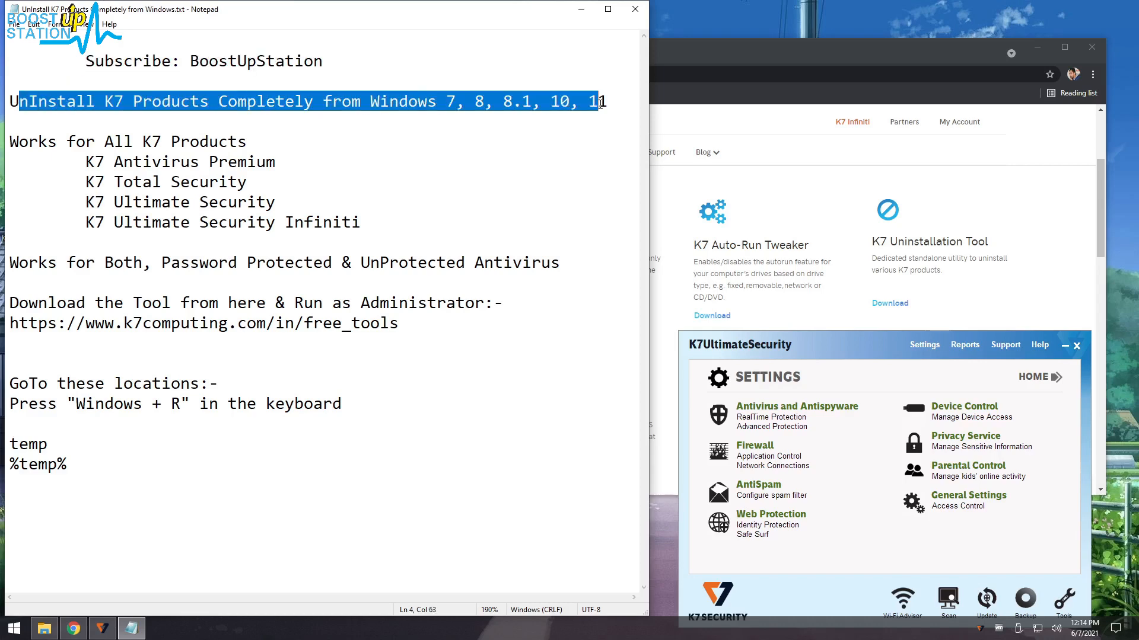
- Highlight the K7 uninstall notes, cancel the password prompt, and close K7 Ultimate Security
{"action": "left_click_drag", "start_coordinate": [103, 141], "coordinate": [200, 141]}
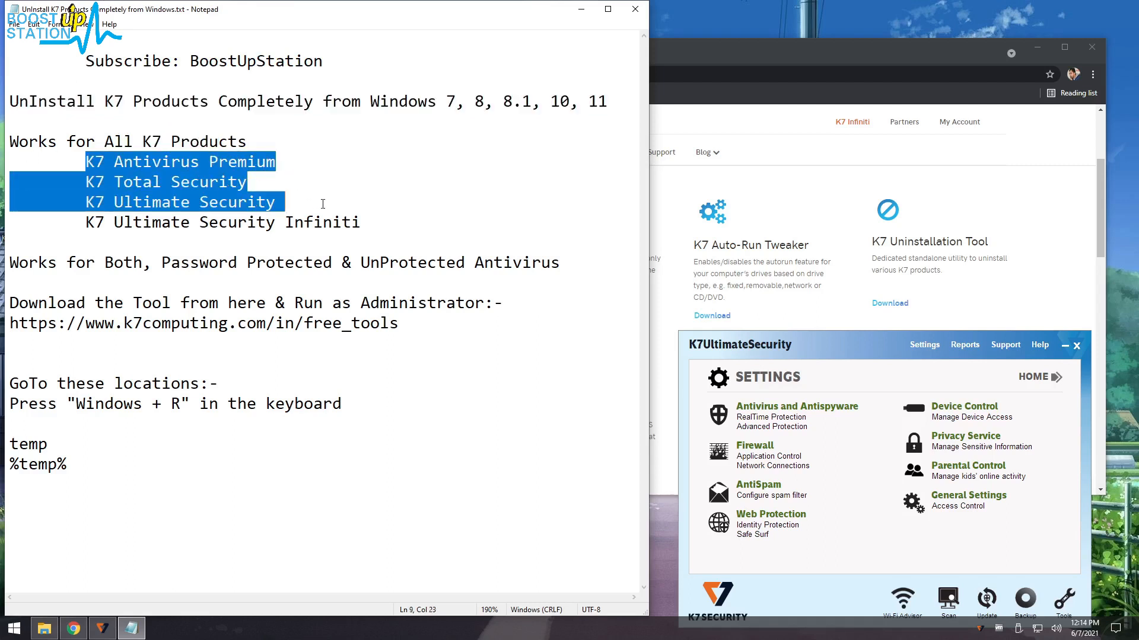
{"action": "double_click", "coordinate": [122, 262]}
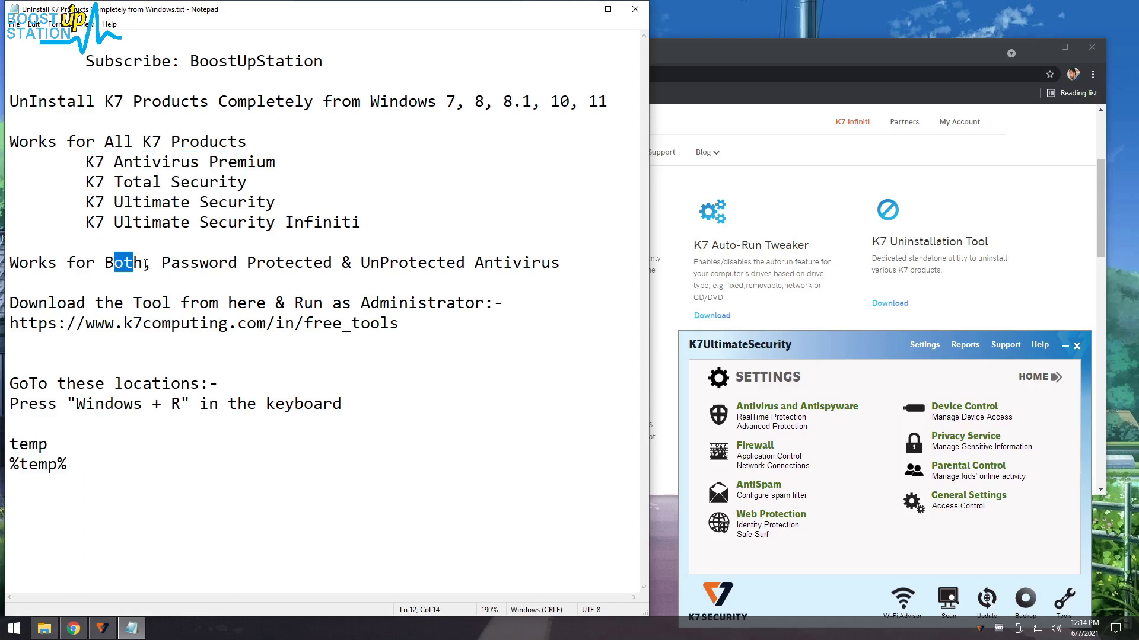
{"action": "left_click_drag", "start_coordinate": [124, 263], "coordinate": [337, 262]}
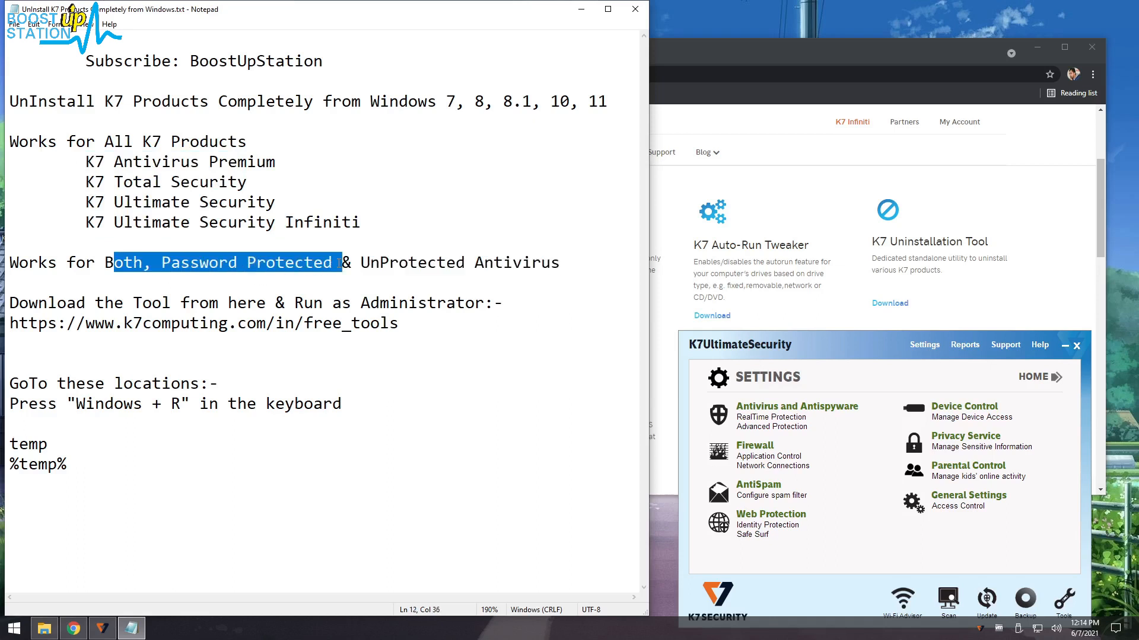
{"action": "left_click_drag", "start_coordinate": [339, 262], "coordinate": [559, 262]}
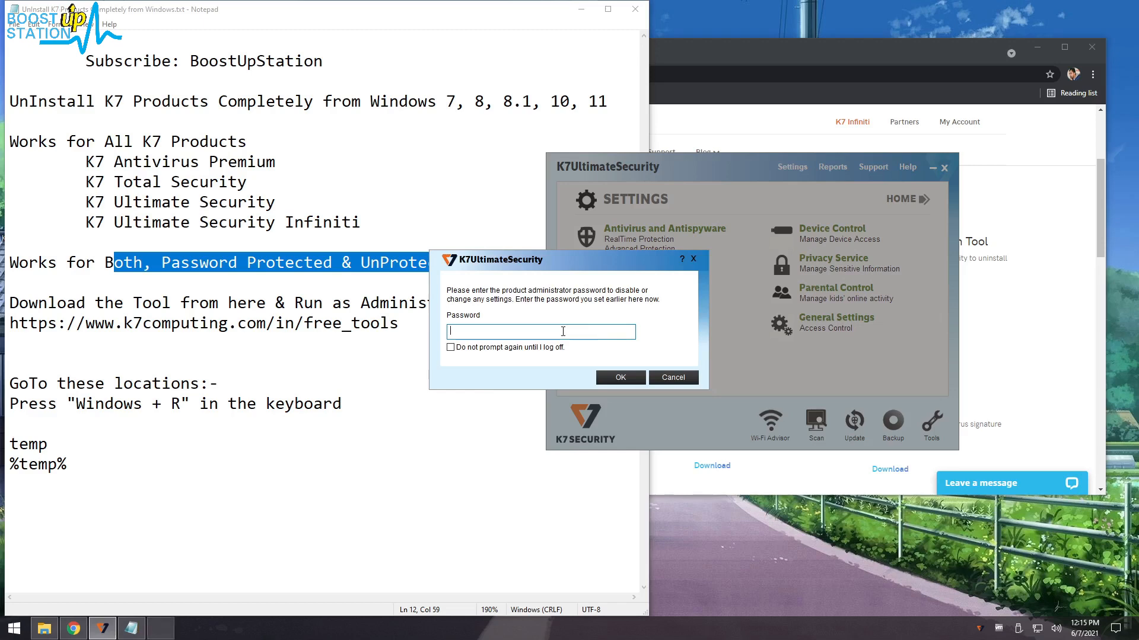
{"action": "left_click", "coordinate": [673, 377]}
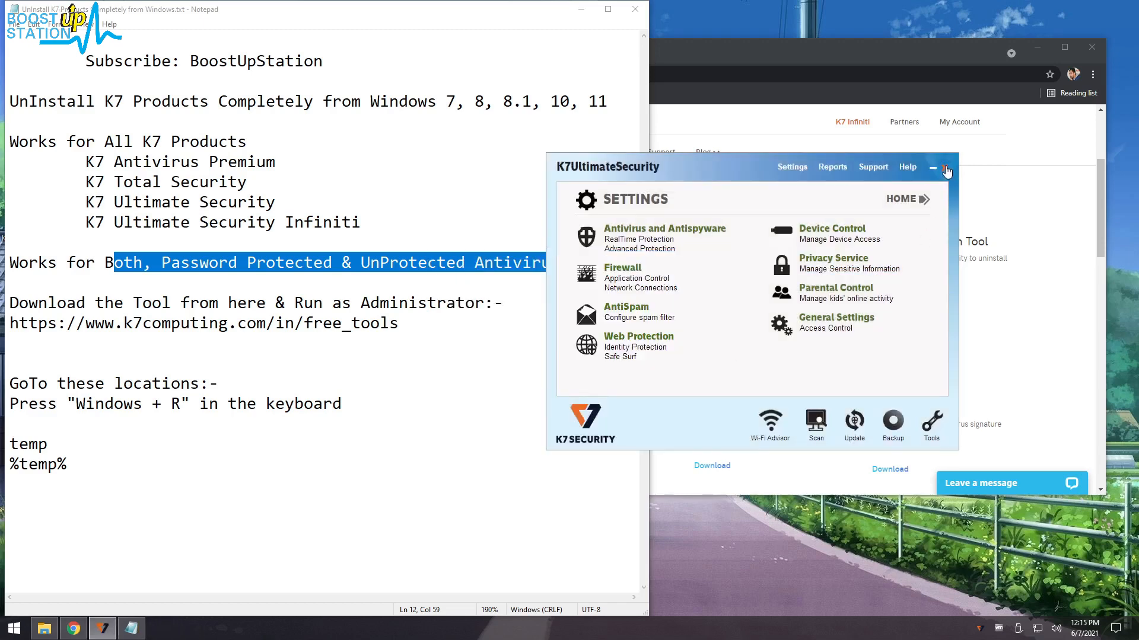
{"action": "left_click", "coordinate": [947, 169]}
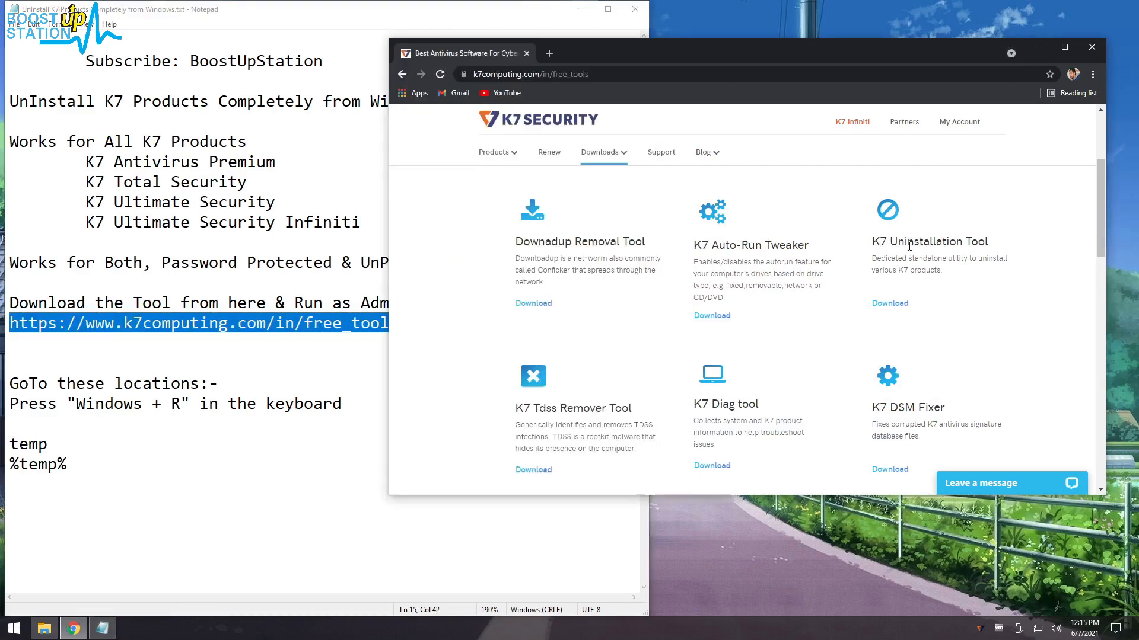
{"action": "mouse_move", "coordinate": [890, 303]}
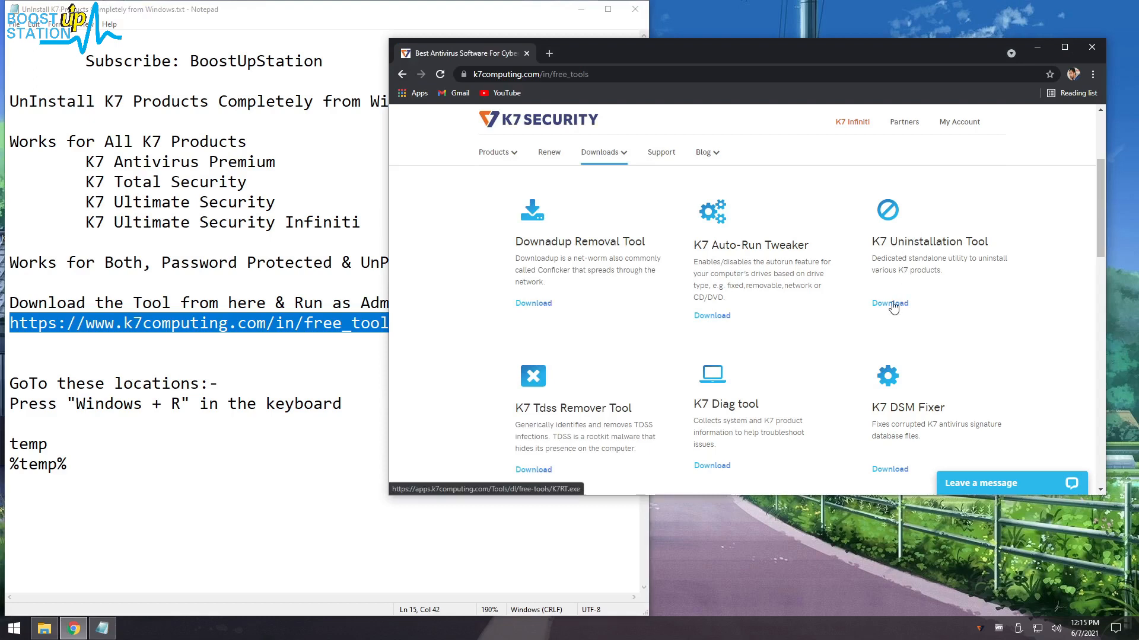
- Download the K7 Uninstallation Tool and run K7RT.exe from Downloads as administrator
{"action": "left_click", "coordinate": [889, 303]}
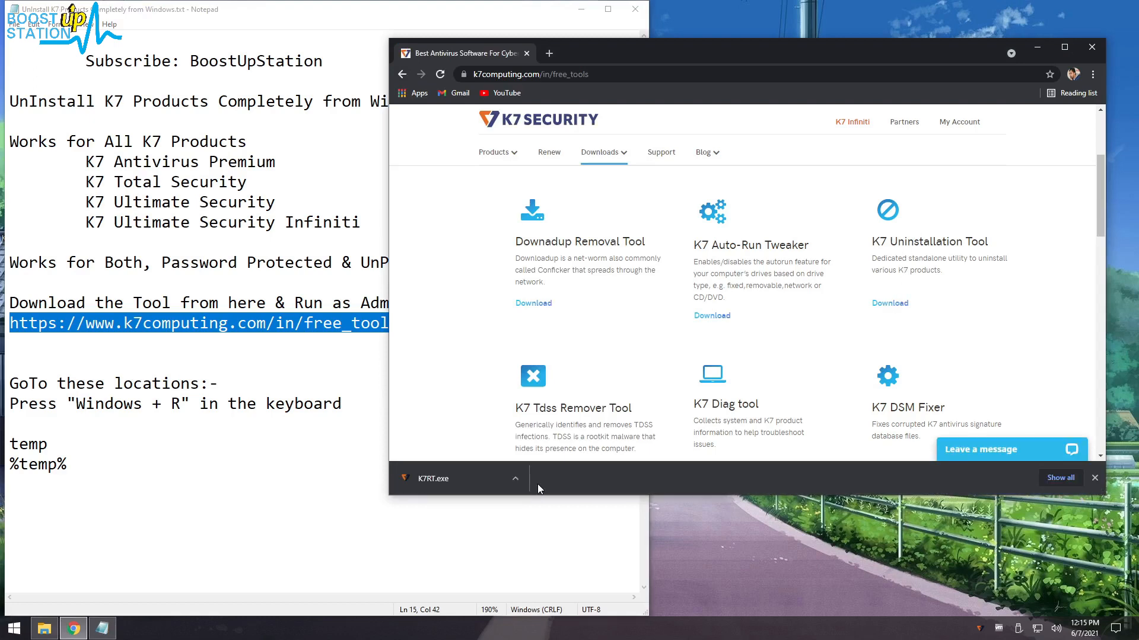
{"action": "left_click", "coordinate": [514, 479]}
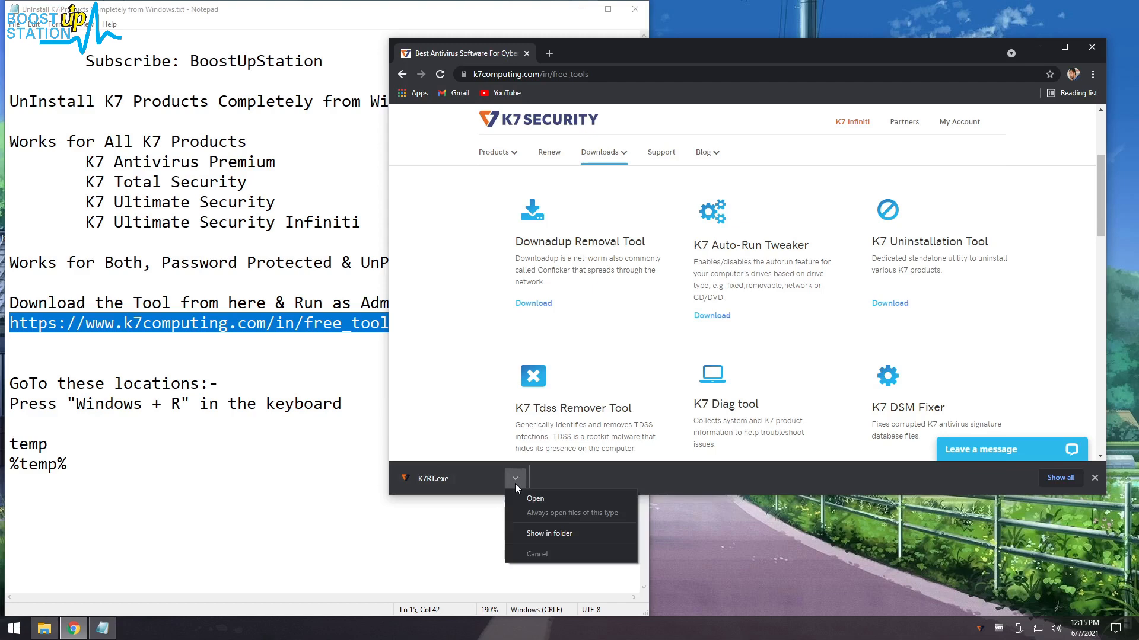
{"action": "left_click", "coordinate": [514, 478]}
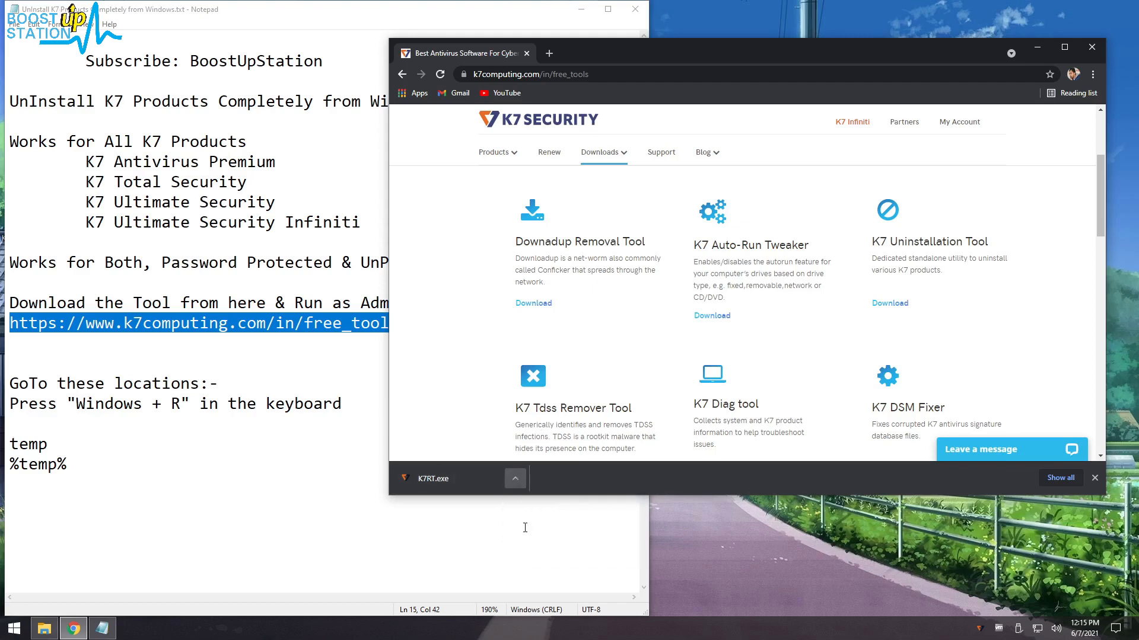
{"action": "left_click", "coordinate": [515, 478]}
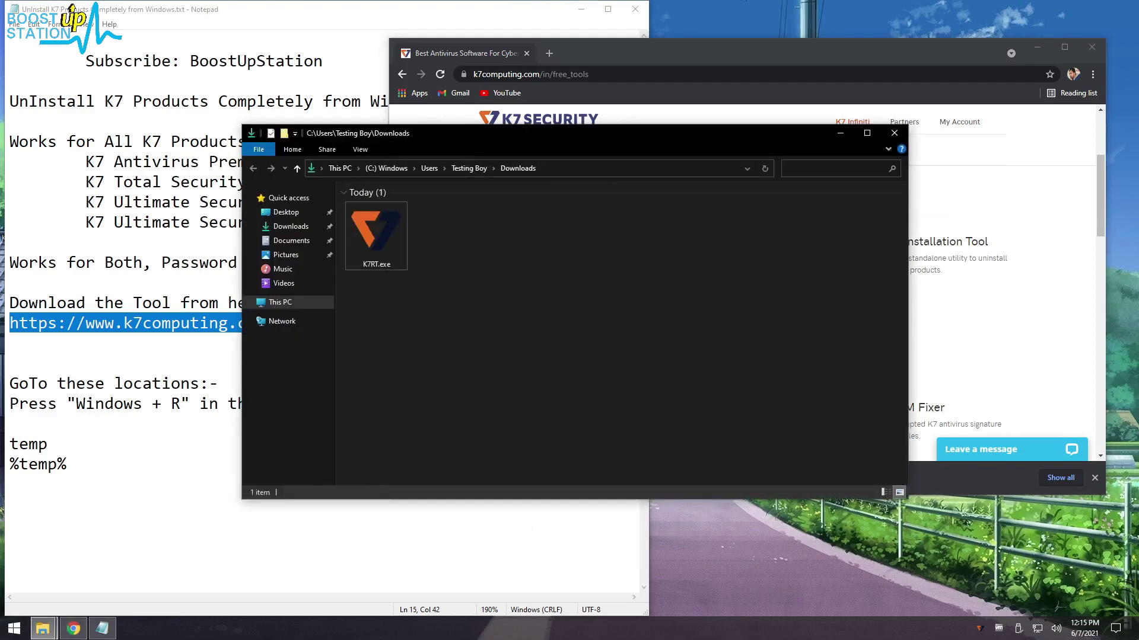
{"action": "left_click", "coordinate": [375, 232]}
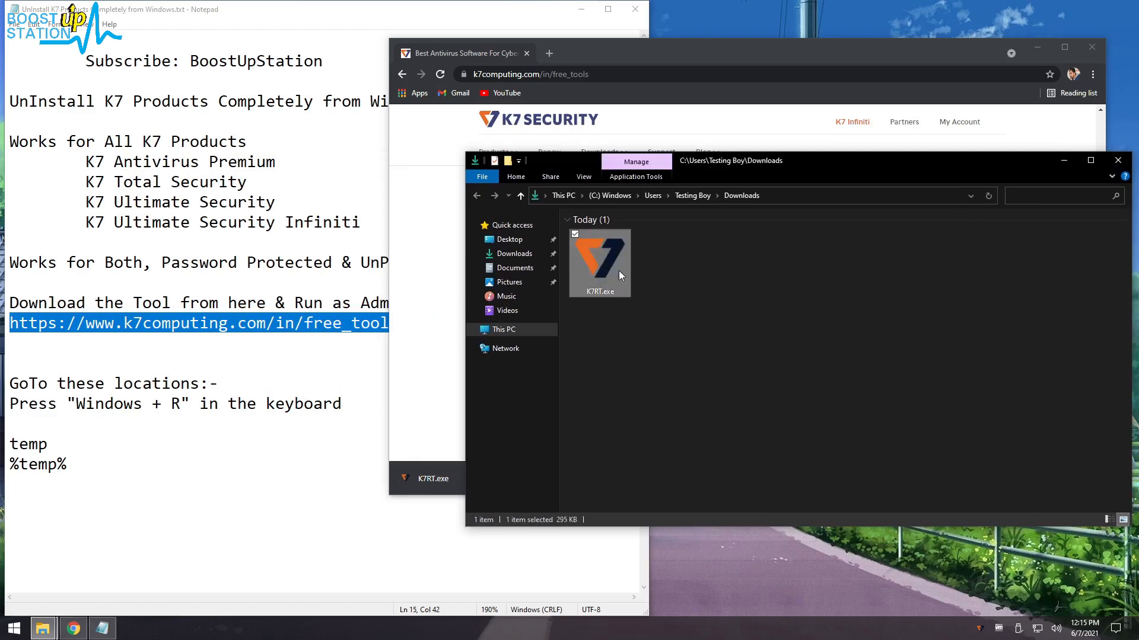
{"action": "right_click", "coordinate": [618, 274]}
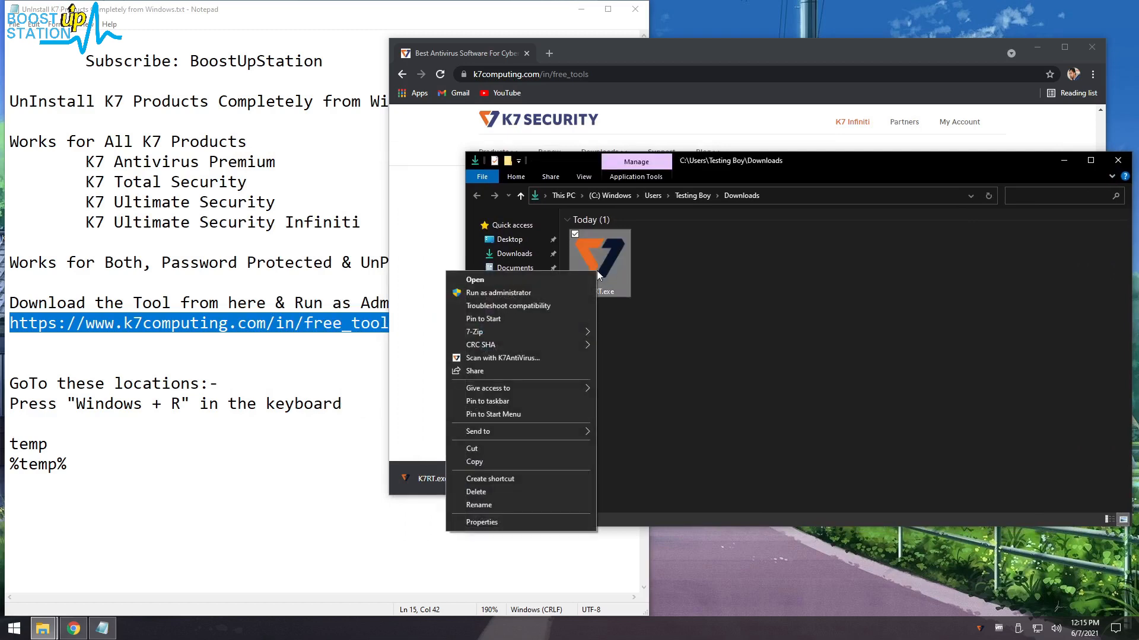
{"action": "left_click", "coordinate": [475, 279]}
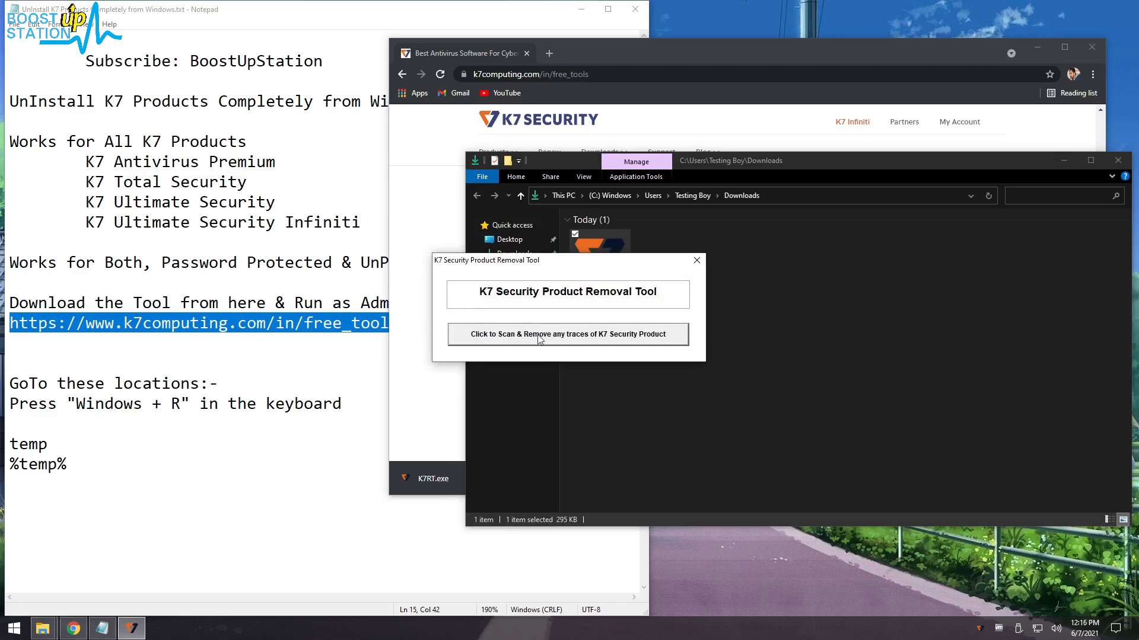
- Scan and remove all 548 K7 product traces, then accept the restart
{"action": "left_click", "coordinate": [567, 335]}
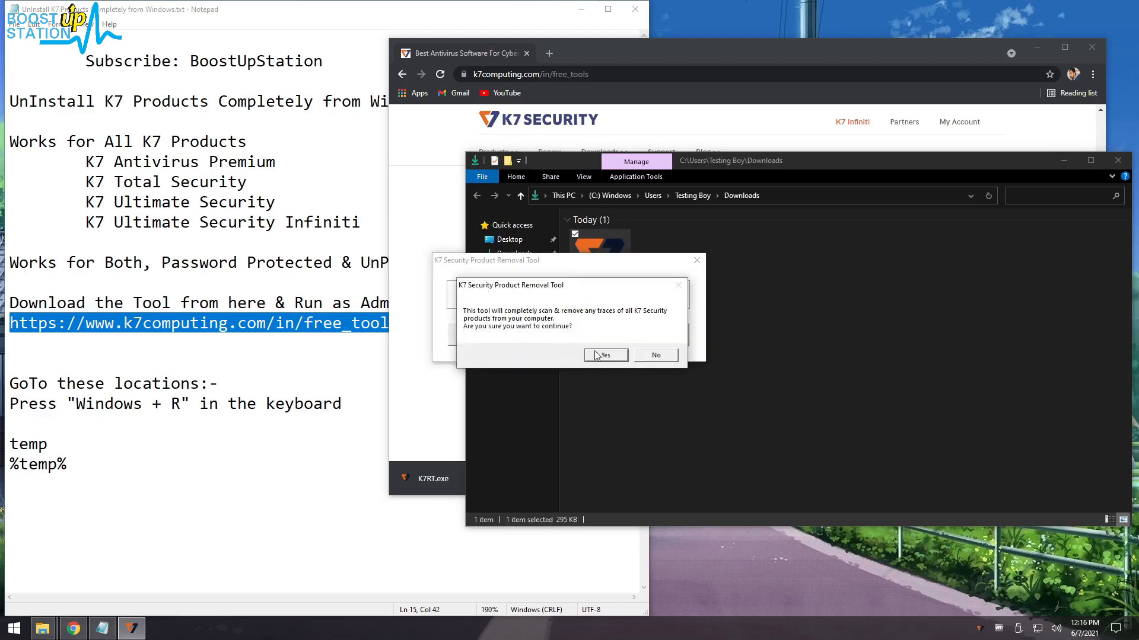
{"action": "left_click", "coordinate": [604, 356]}
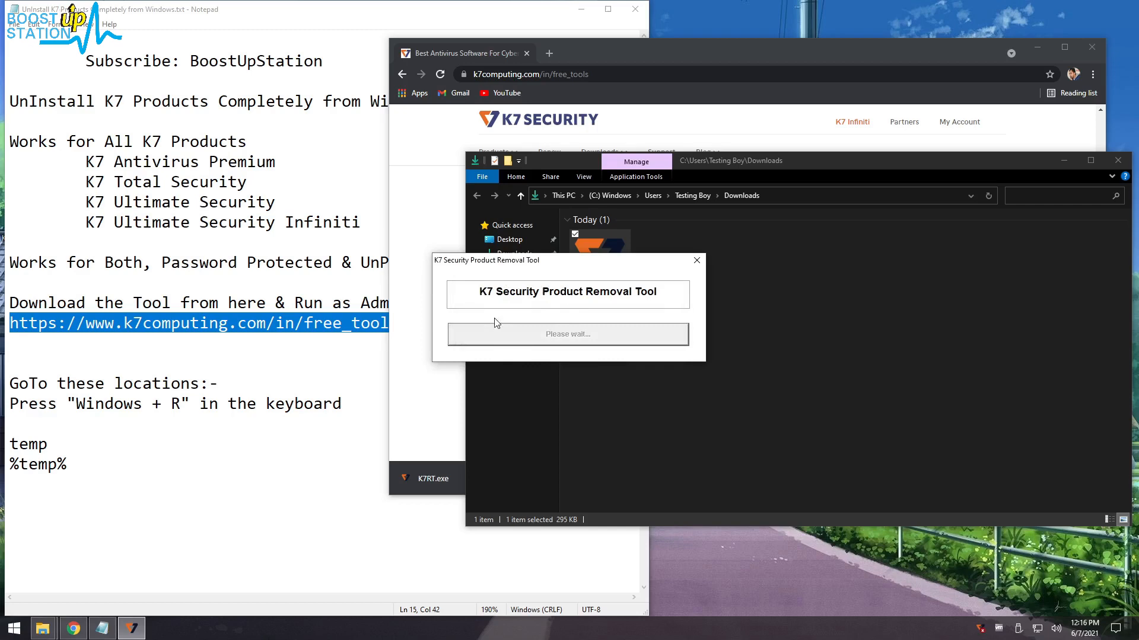
{"action": "mouse_move", "coordinate": [534, 320]}
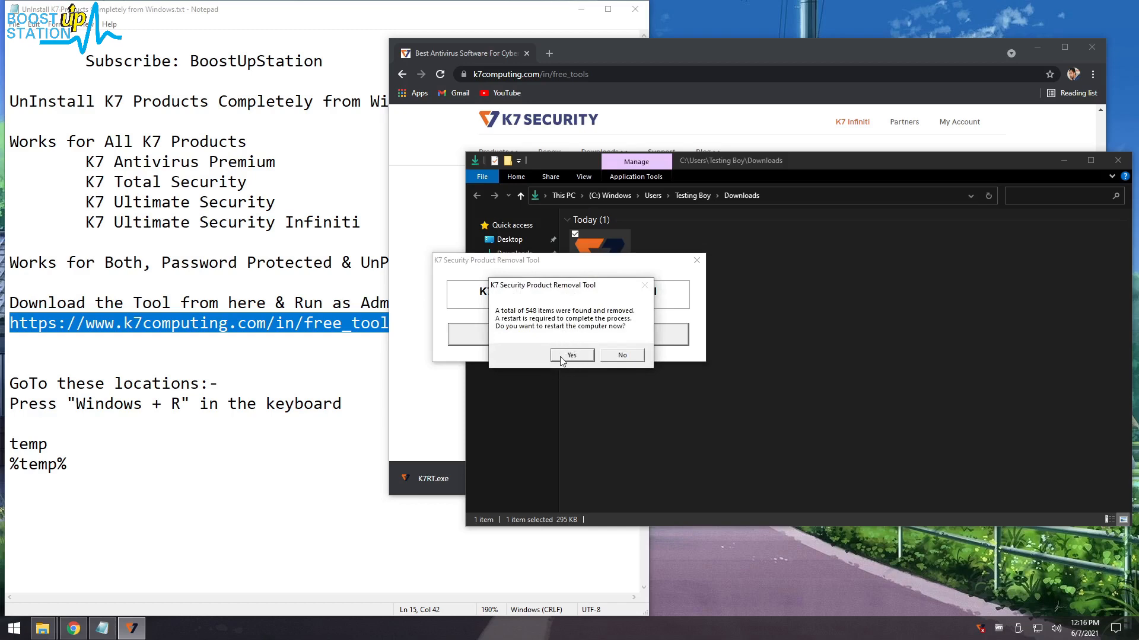
{"action": "left_click", "coordinate": [571, 355]}
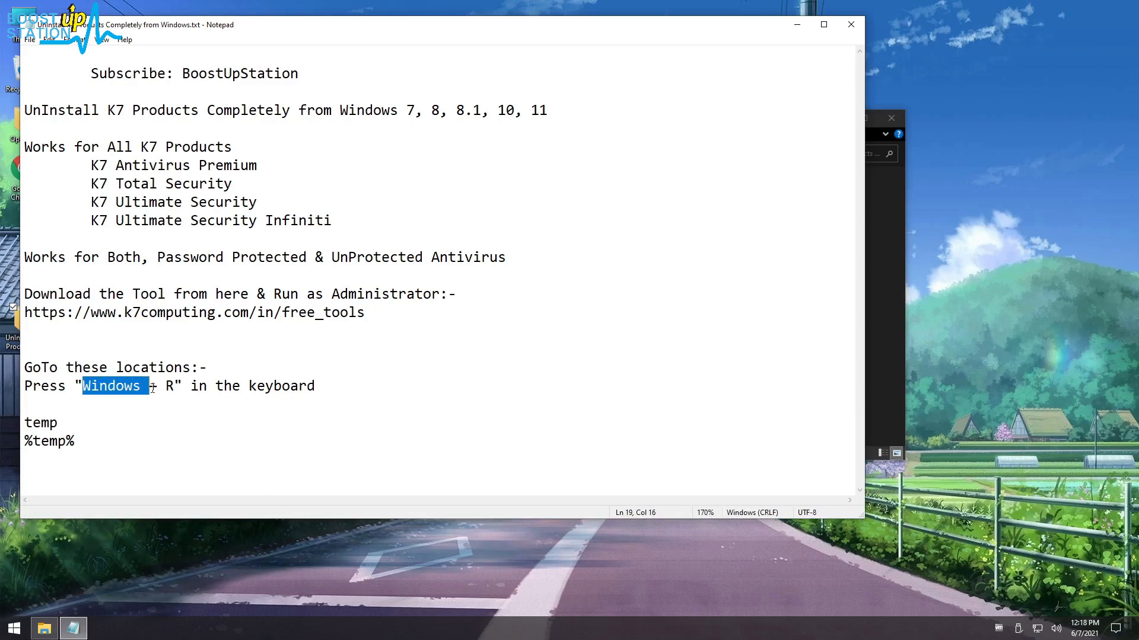
- Run 'temp' from the Run box to reach the Windows Temp folder
{"action": "key", "text": "Win+R"}
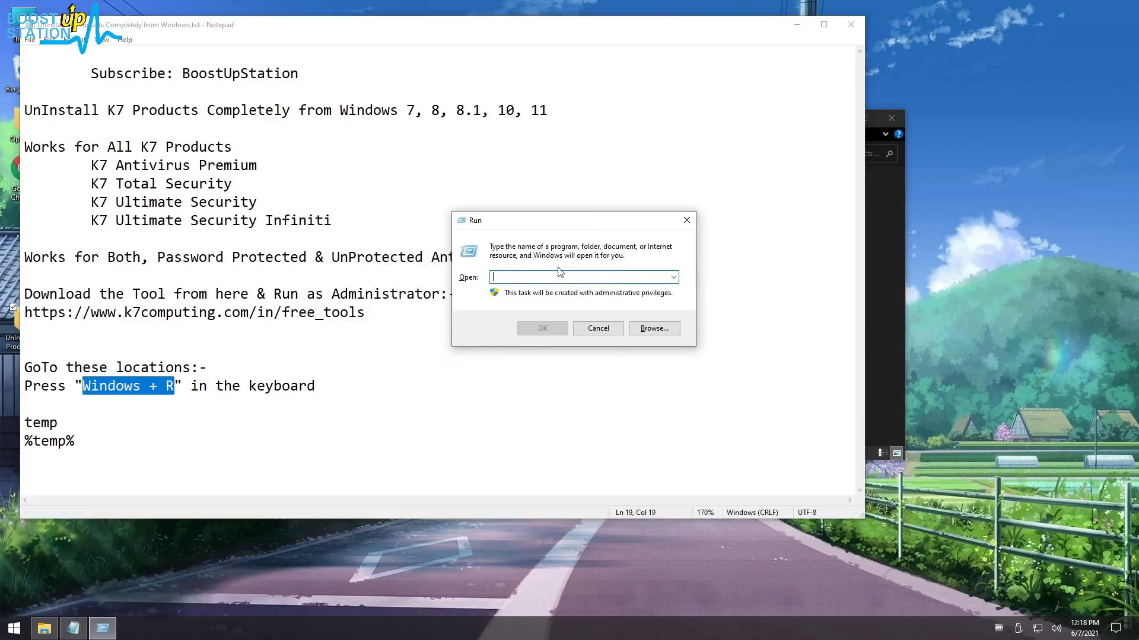
{"action": "type", "text": "temp"}
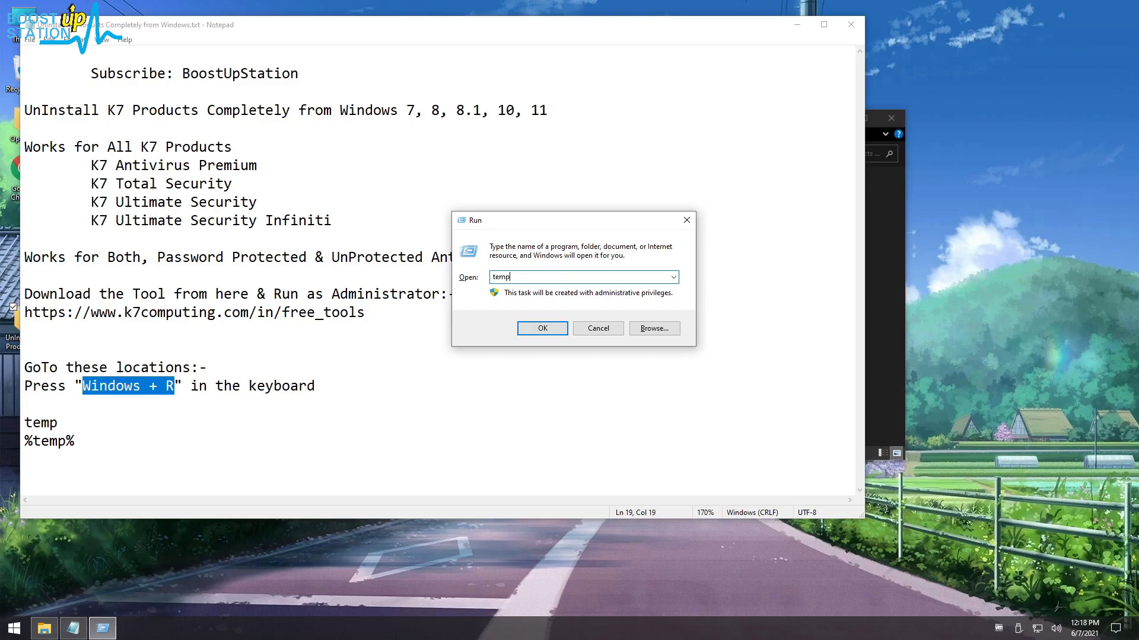
{"action": "left_click", "coordinate": [542, 328]}
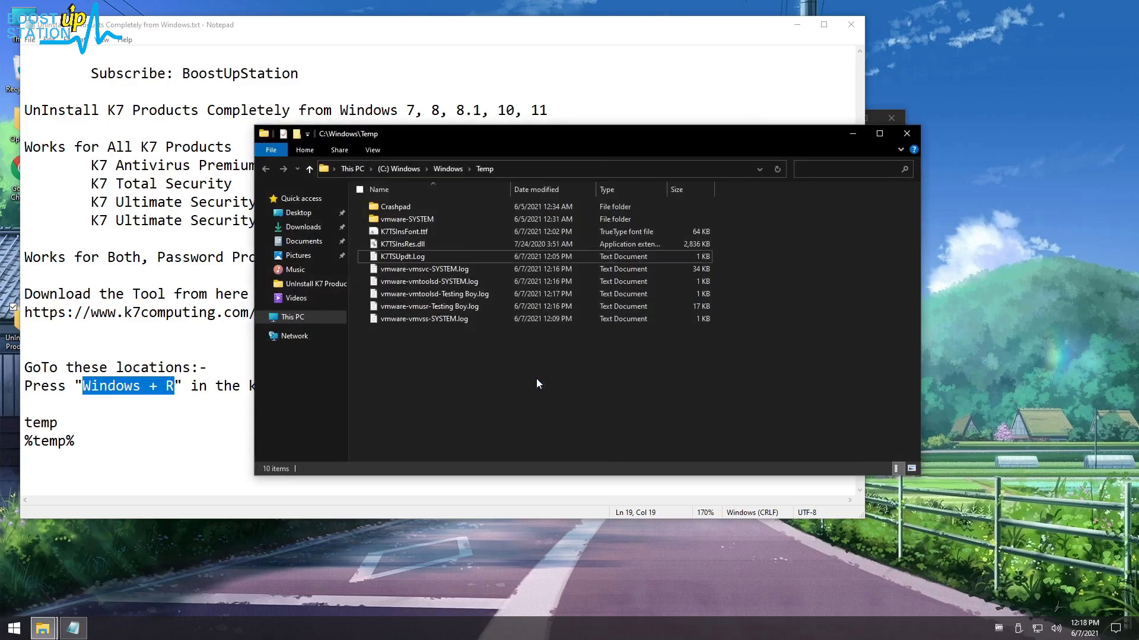
- Permanently delete all ten Windows Temp items, skipping the file still in use
{"action": "key", "text": "ctrl+a"}
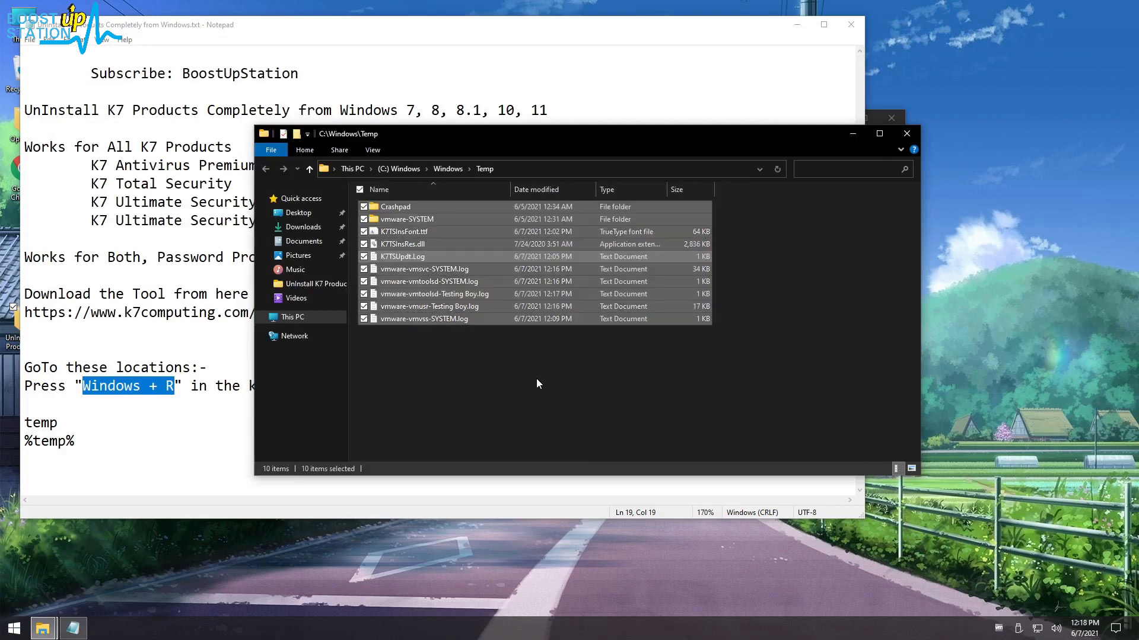
{"action": "mouse_move", "coordinate": [486, 259]}
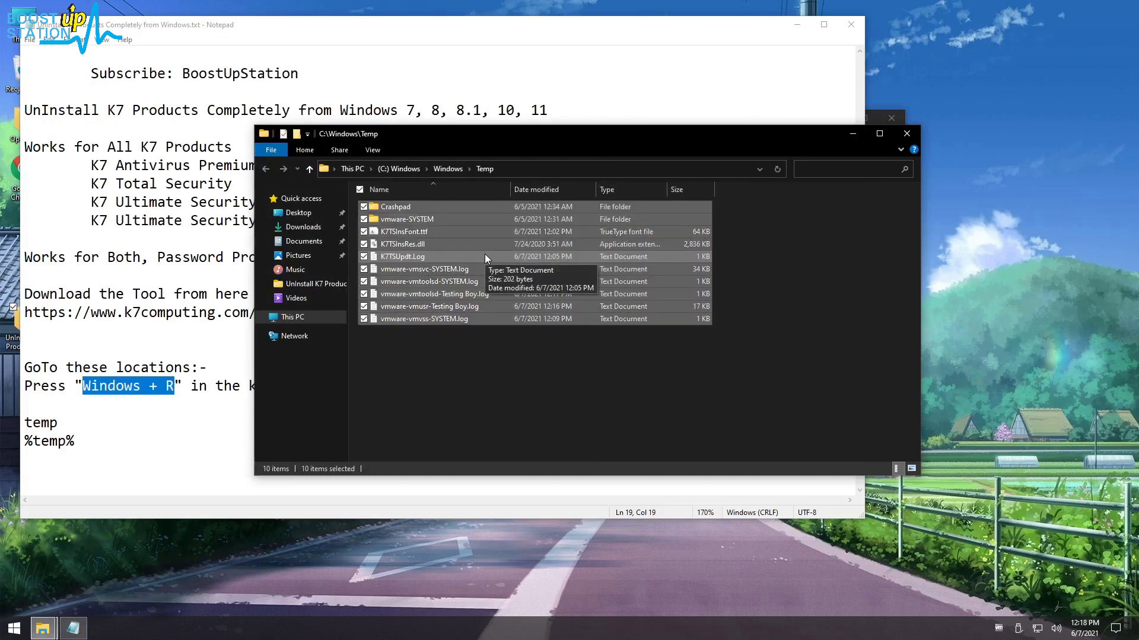
{"action": "key", "text": "Delete"}
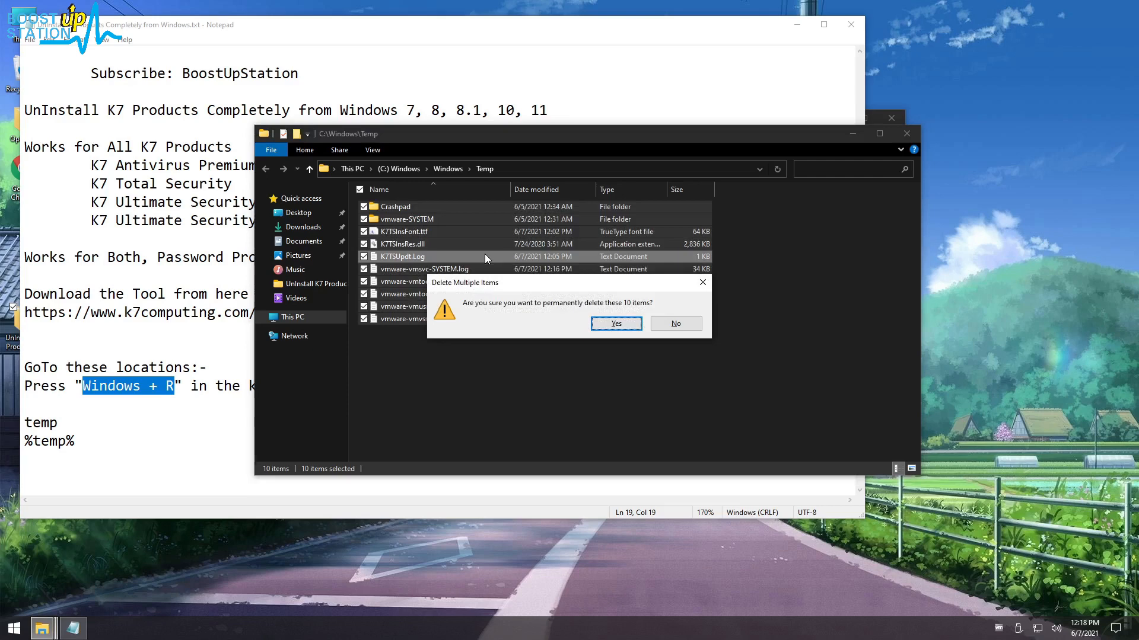
{"action": "left_click", "coordinate": [617, 323]}
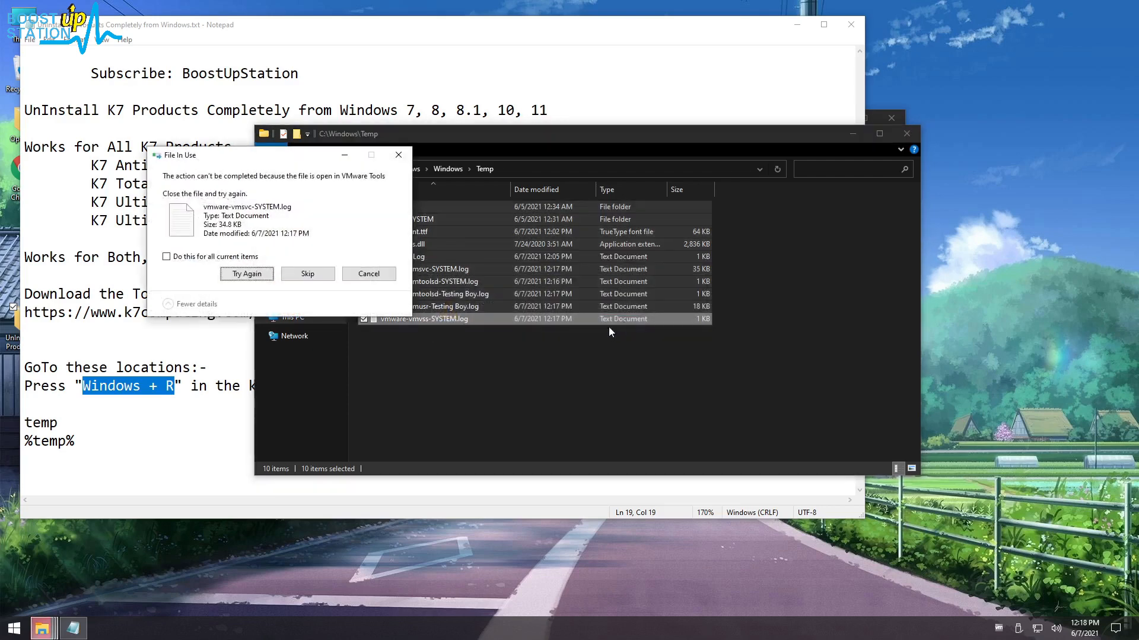
{"action": "left_click", "coordinate": [308, 274]}
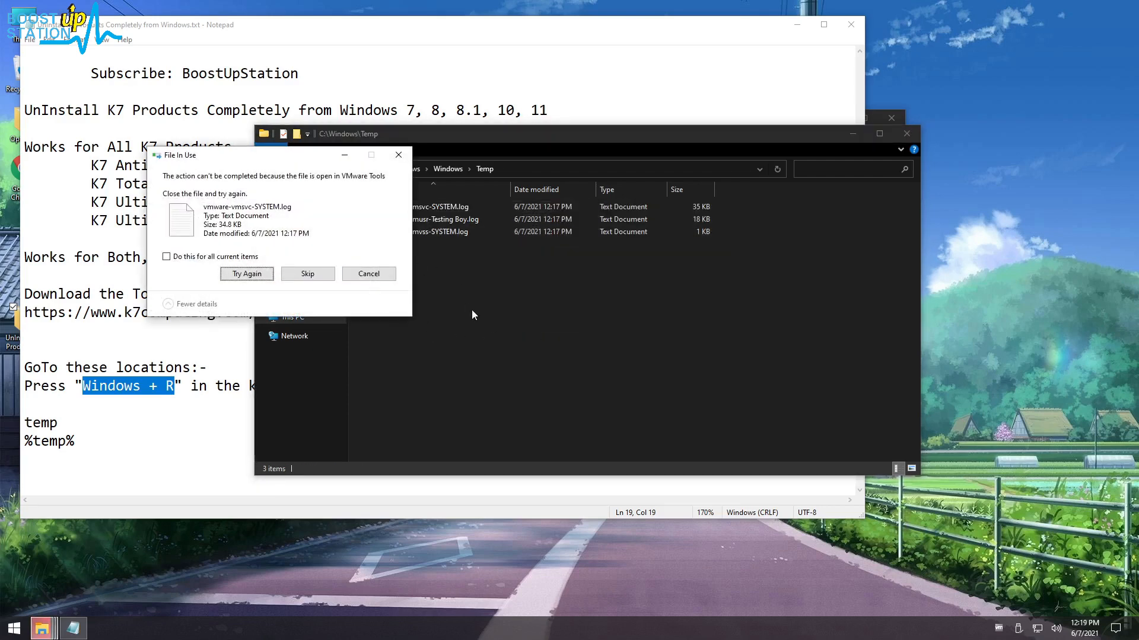
{"action": "mouse_move", "coordinate": [410, 333]}
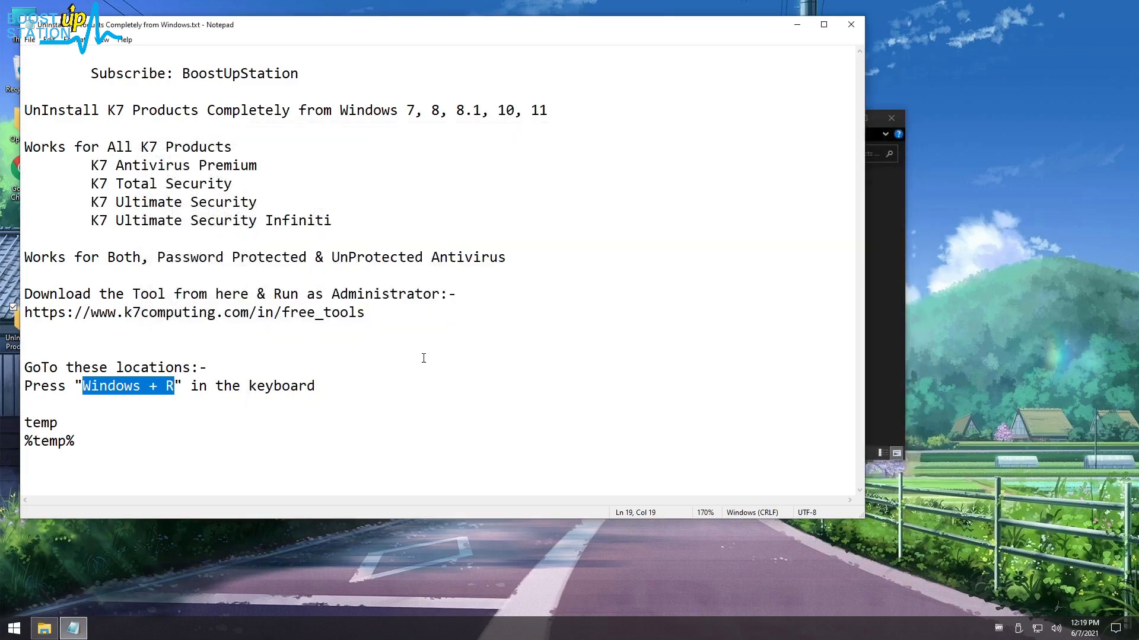
- Enter %temp% in a new Run box
{"action": "key", "text": "Win+R"}
{"action": "type", "text": "%"}
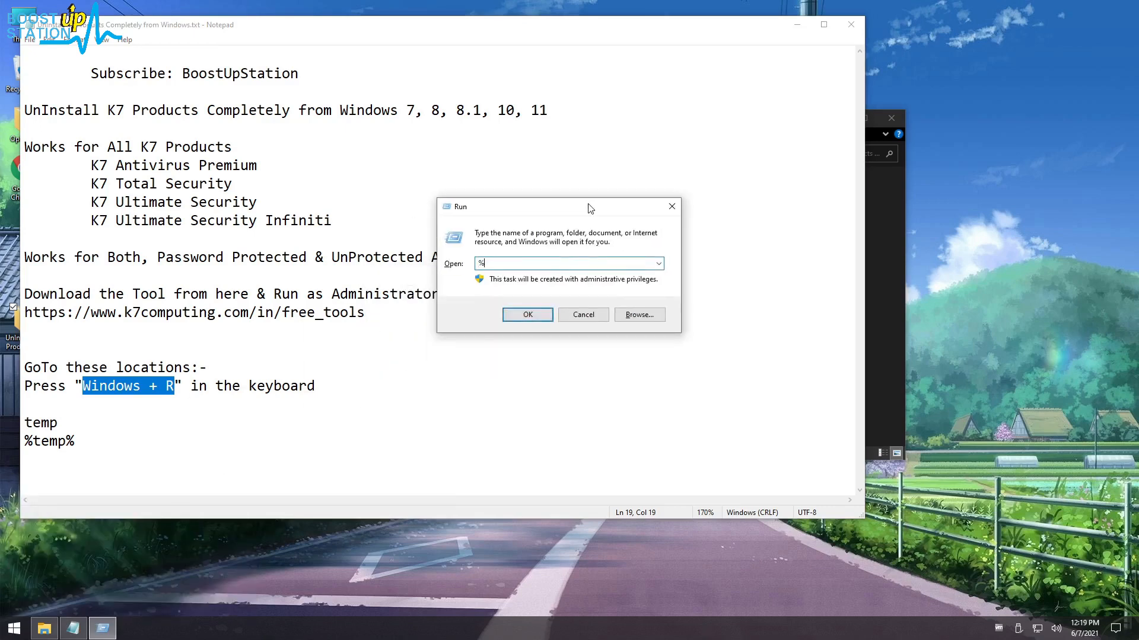
{"action": "type", "text": "temp%"}
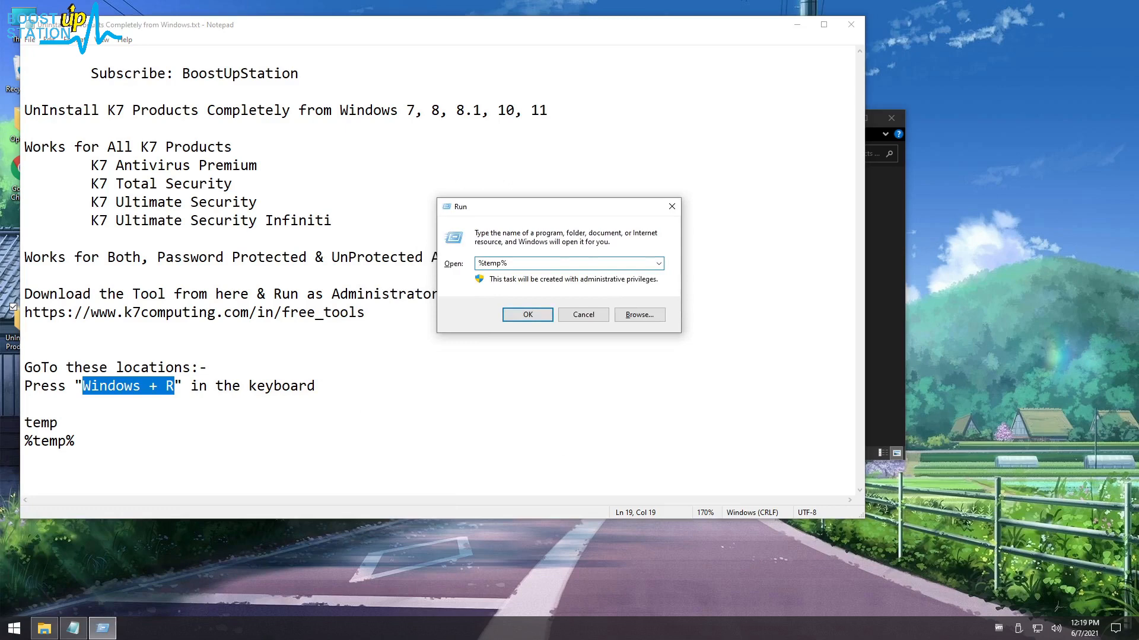
- Open the user's AppData\Local\Temp folder and pick K7TSRT.log
{"action": "left_click", "coordinate": [527, 314]}
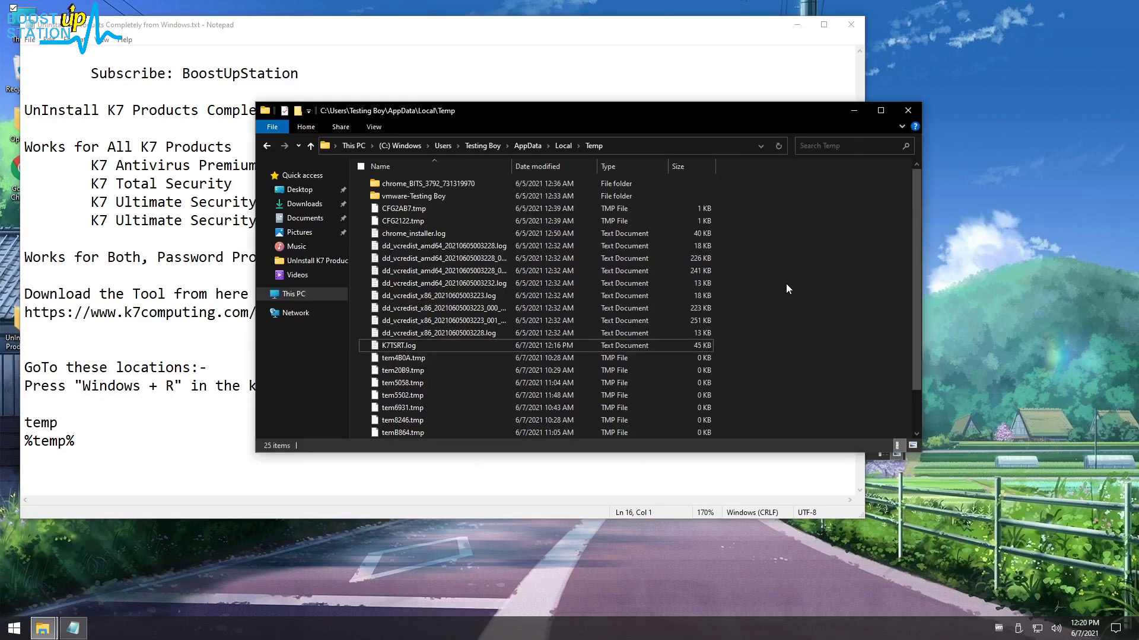
{"action": "left_click", "coordinate": [399, 346]}
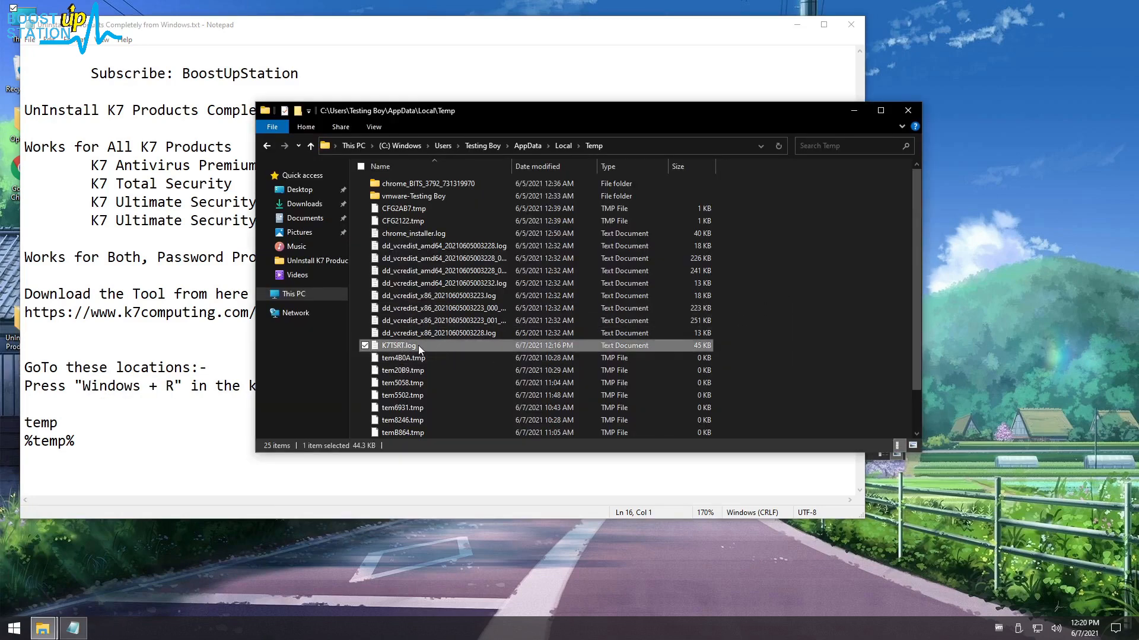
{"action": "mouse_move", "coordinate": [421, 346]}
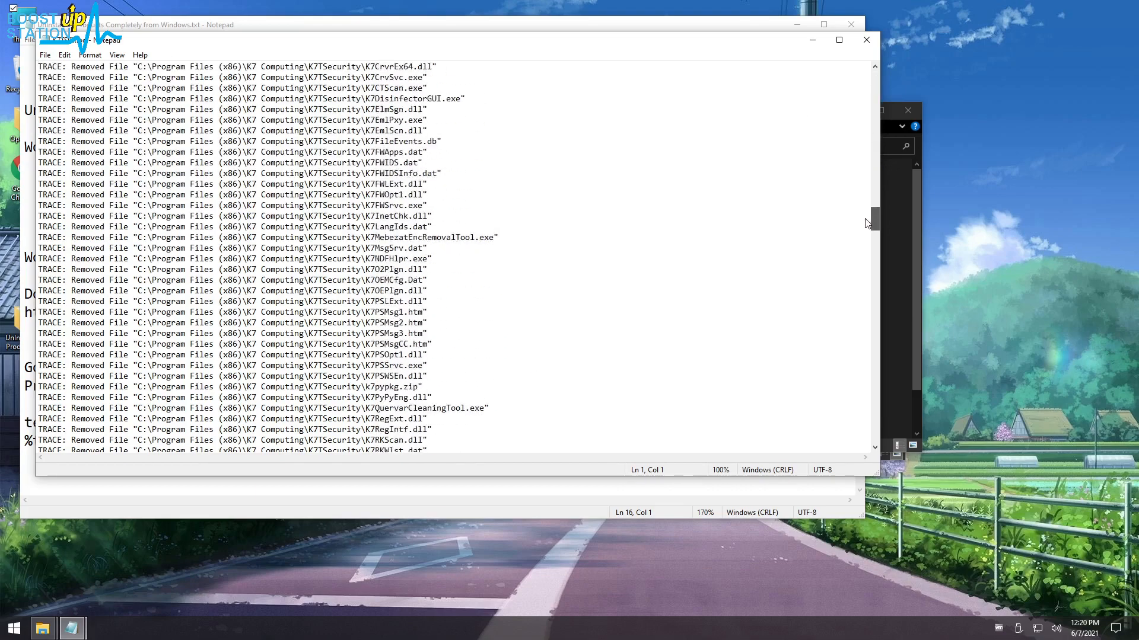
- Scroll through the K7TSRT.log list of removed K7 files
{"action": "scroll", "scroll_direction": "down", "scroll_amount": 3}
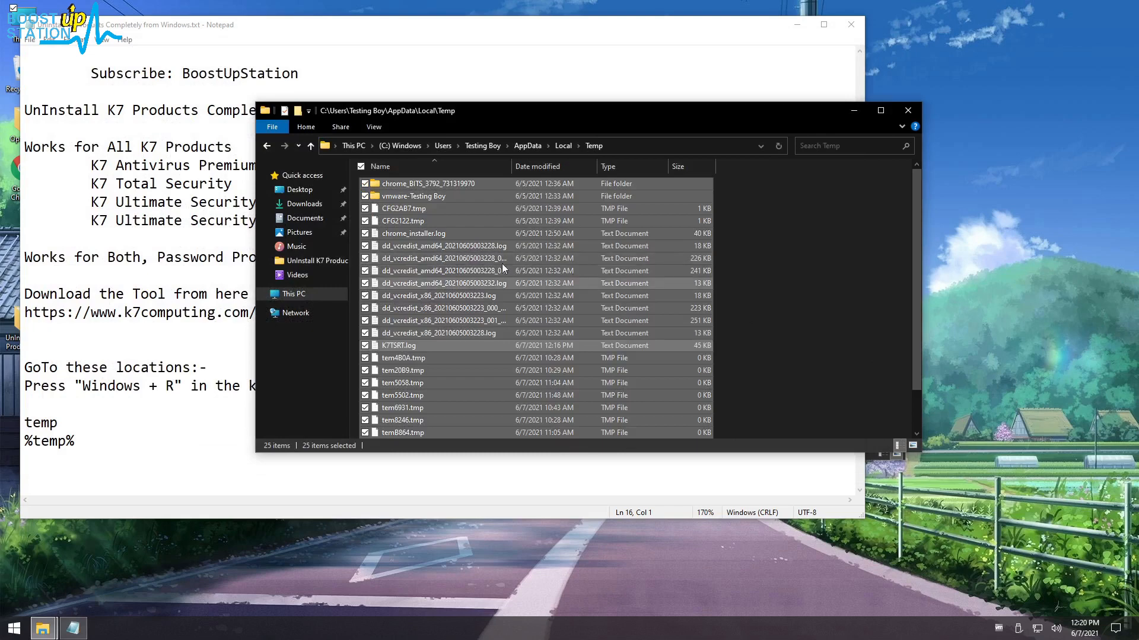
- Permanently delete the 25 user Temp items, then highlight Notepad's BoostUpStation line
{"action": "key", "text": "Delete"}
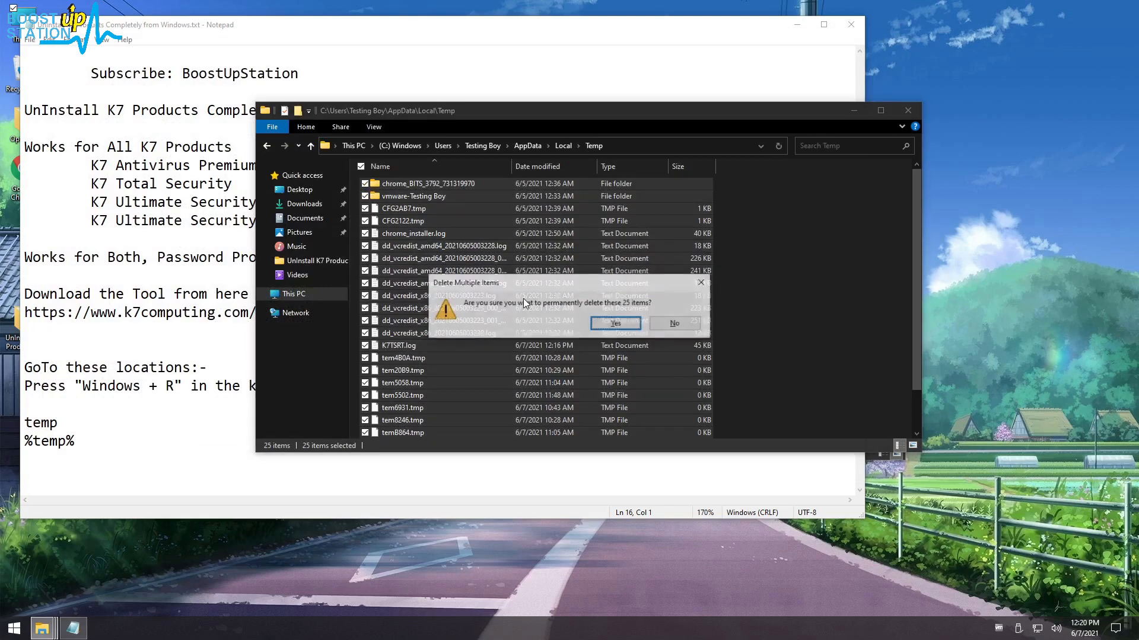
{"action": "left_click", "coordinate": [615, 324]}
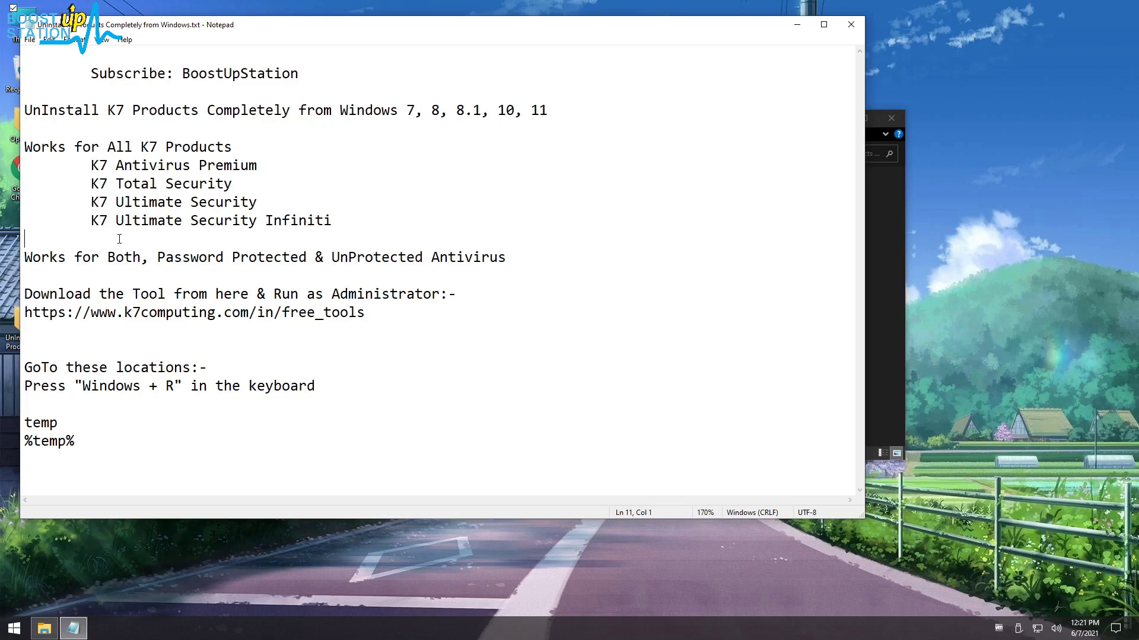
{"action": "triple_click", "coordinate": [190, 74]}
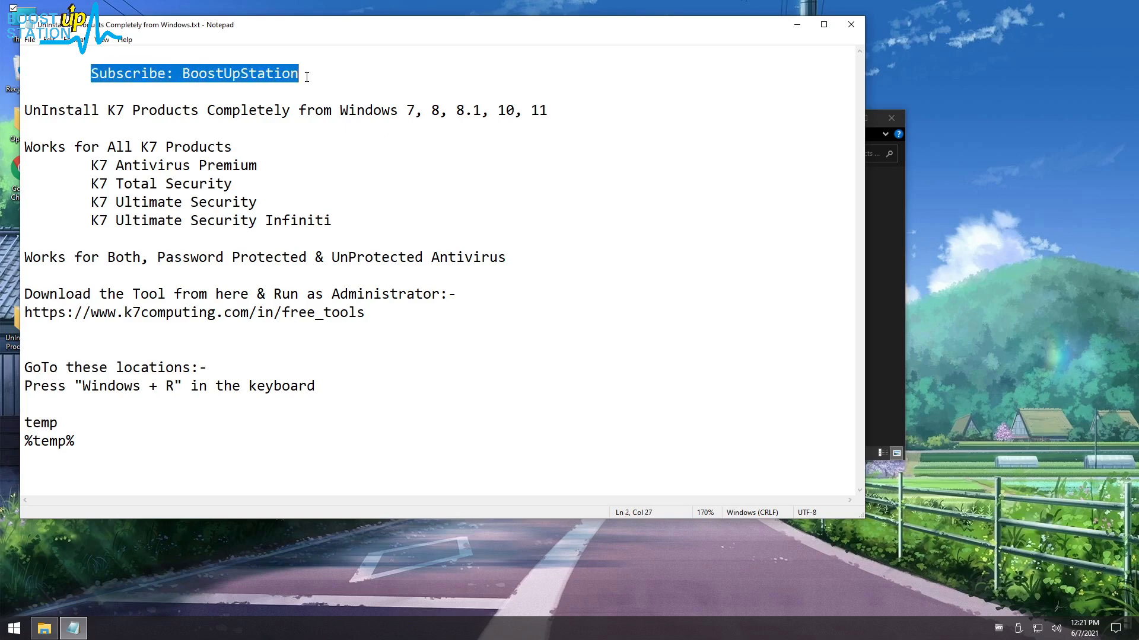